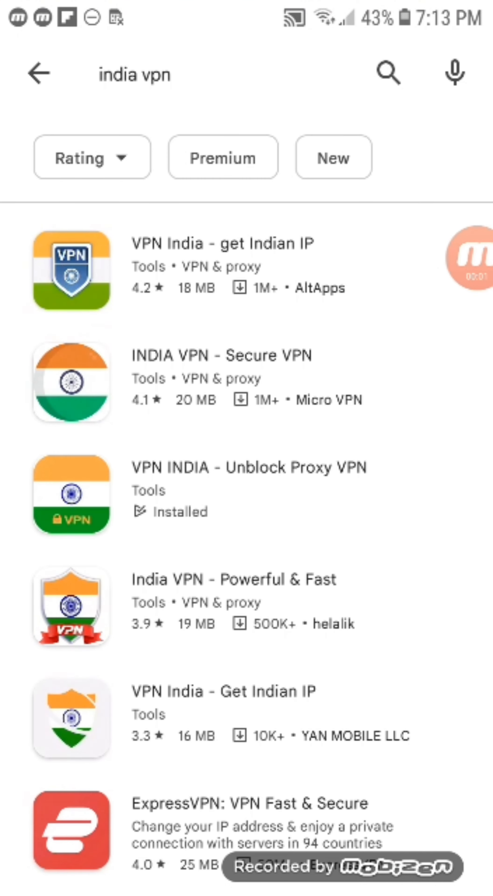
- Leave the 'india vpn' Play Store results and bring up the notification panel
left_click(172, 74)
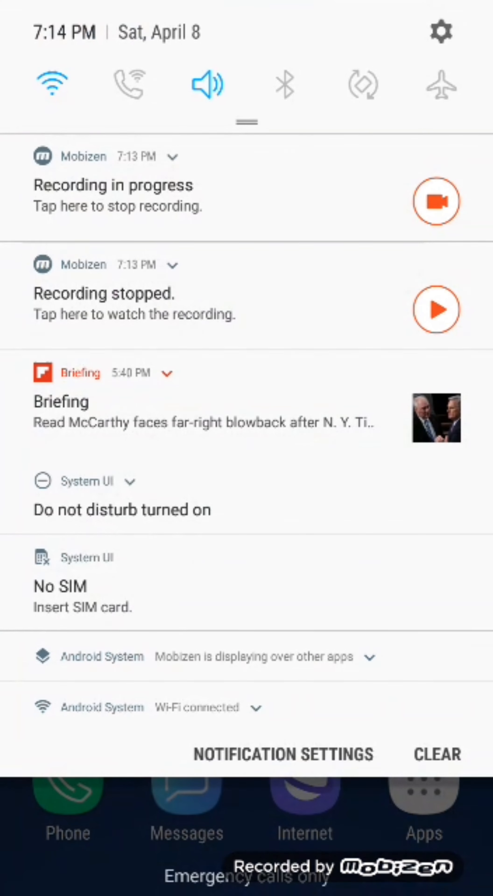
- From Settings, add a Google account and choose to create a new one
left_click(439, 31)
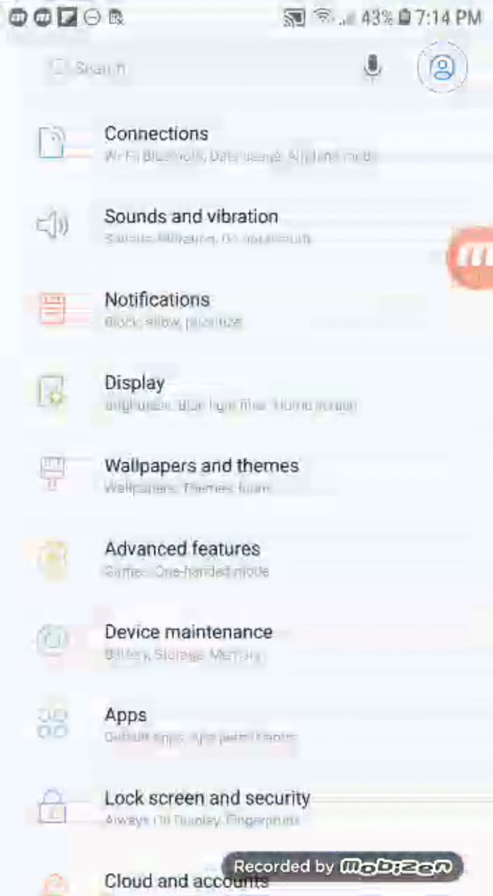
left_click(436, 67)
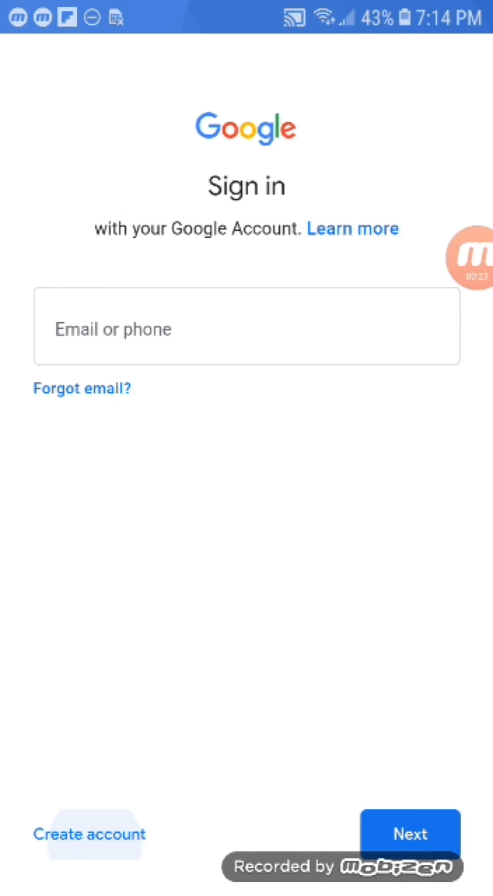
left_click(410, 834)
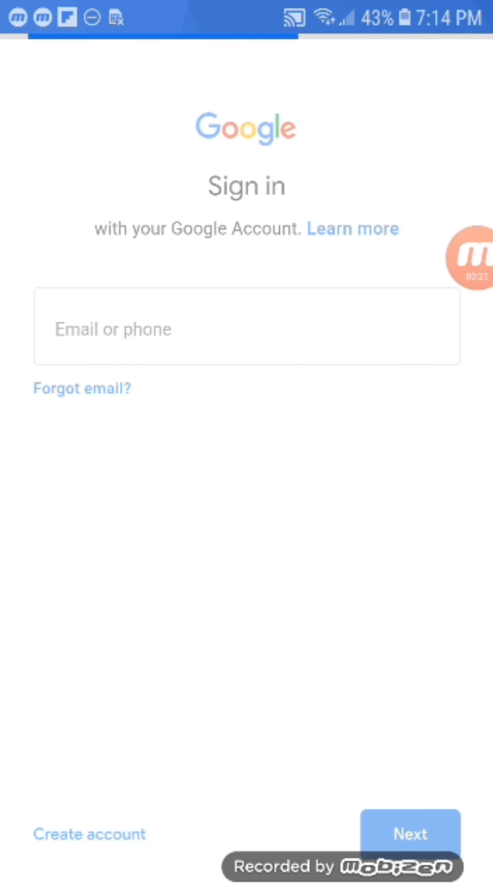
- Enter the name 'Liam', choose birth month, gender, and continue to the Gmail address choice
left_click(90, 834)
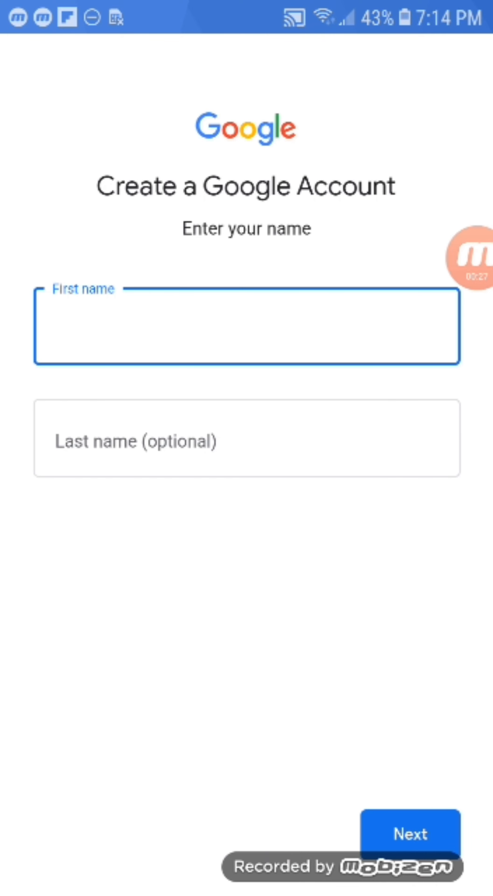
type("Liam")
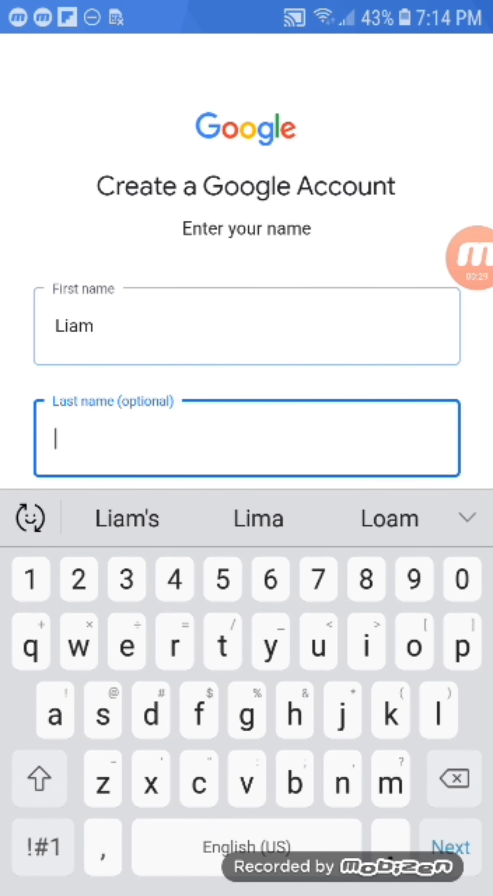
type("s")
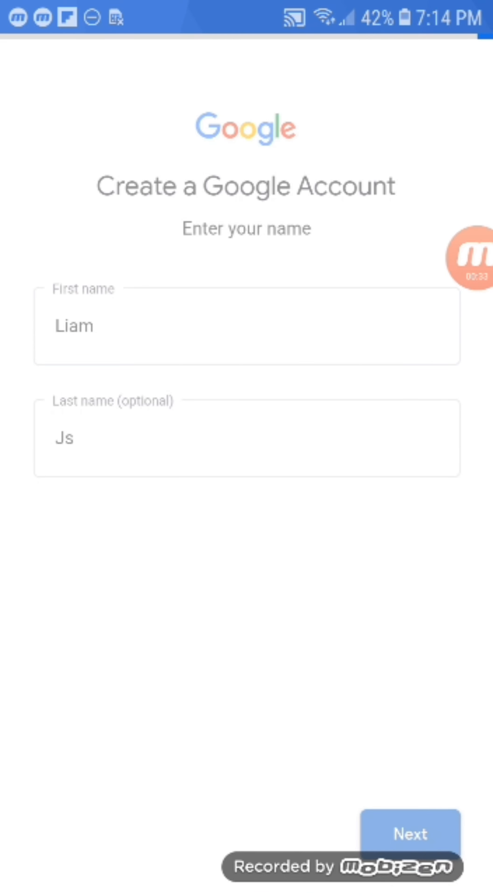
left_click(408, 835)
type("2001")
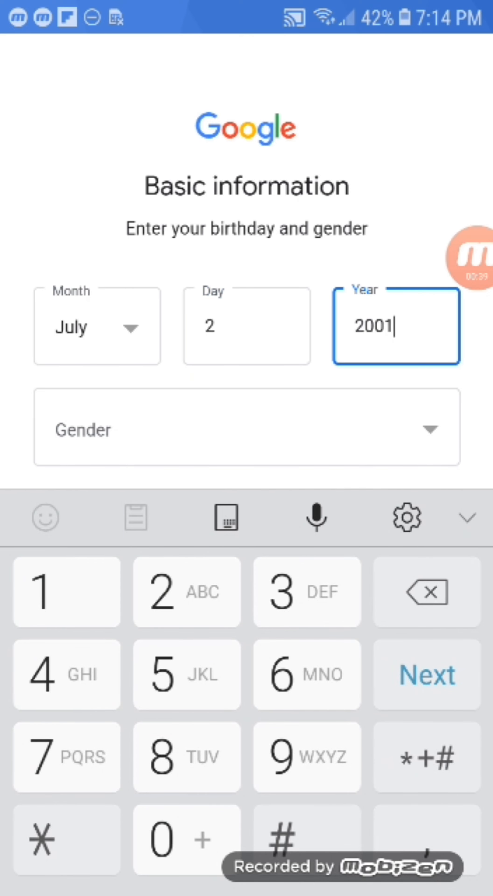
left_click(246, 427)
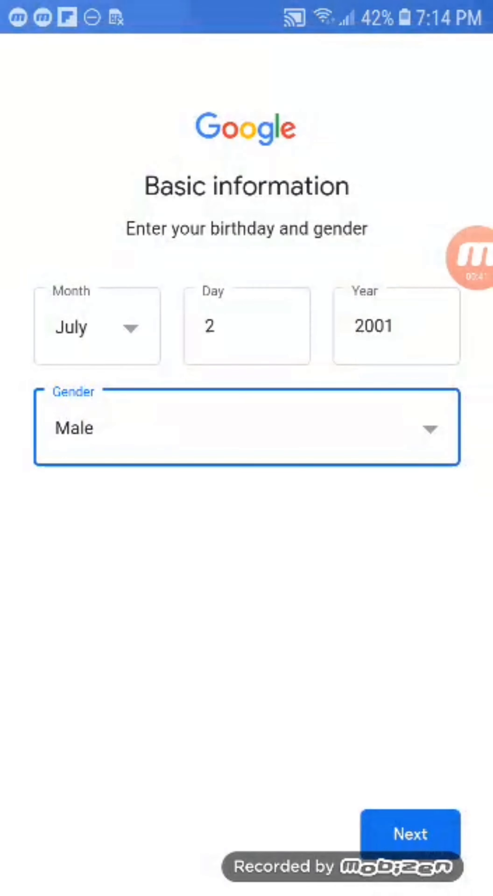
left_click(410, 835)
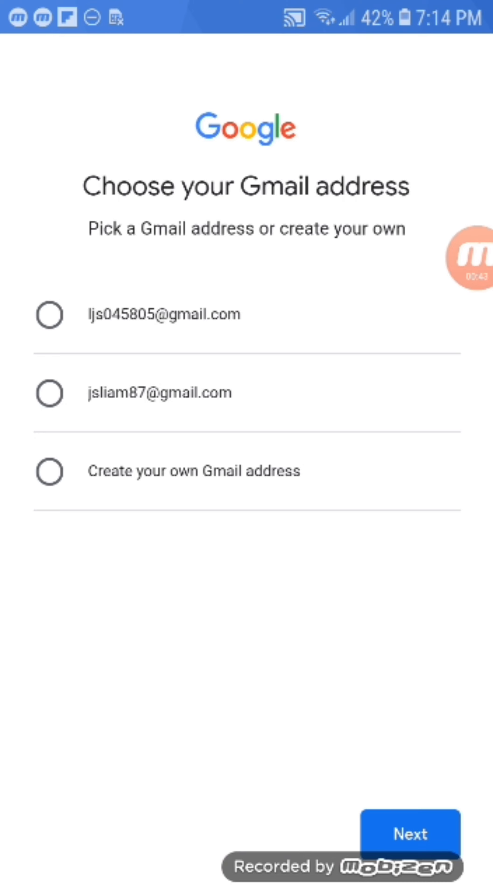
- Pick a suggested Gmail address and set the new account password
left_click(410, 835)
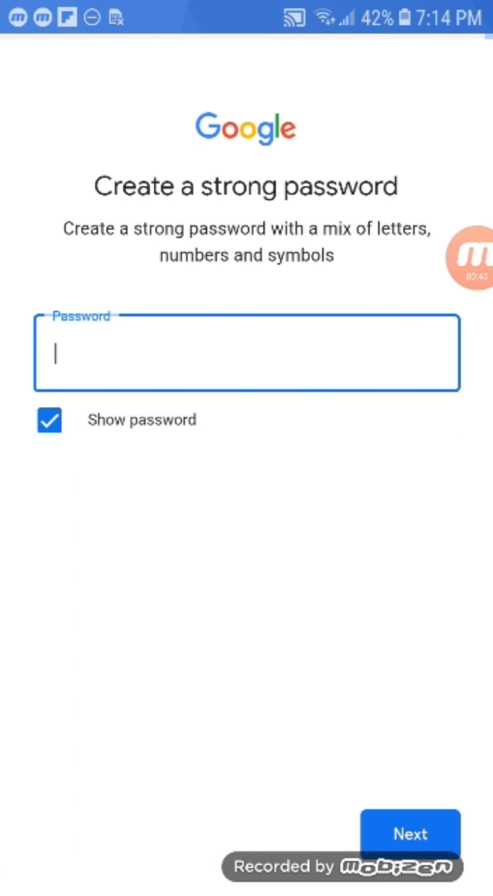
left_click(246, 352)
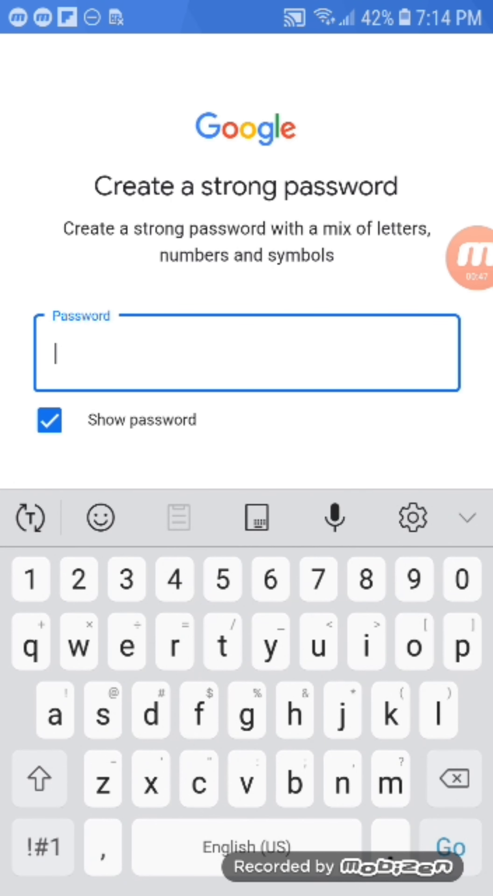
left_click(474, 265)
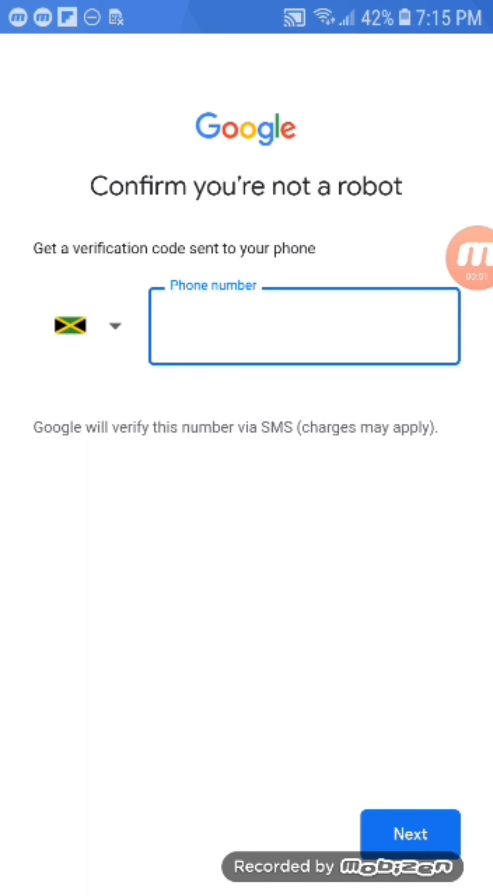
left_click(304, 327)
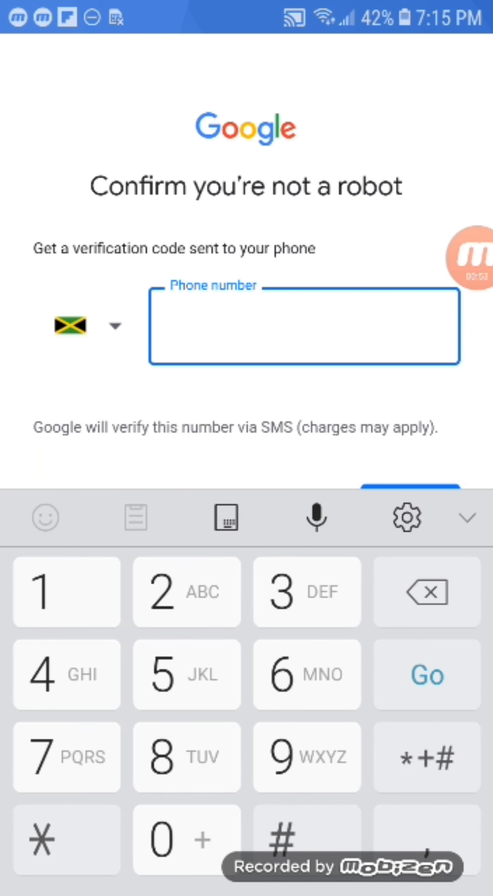
left_click(425, 674)
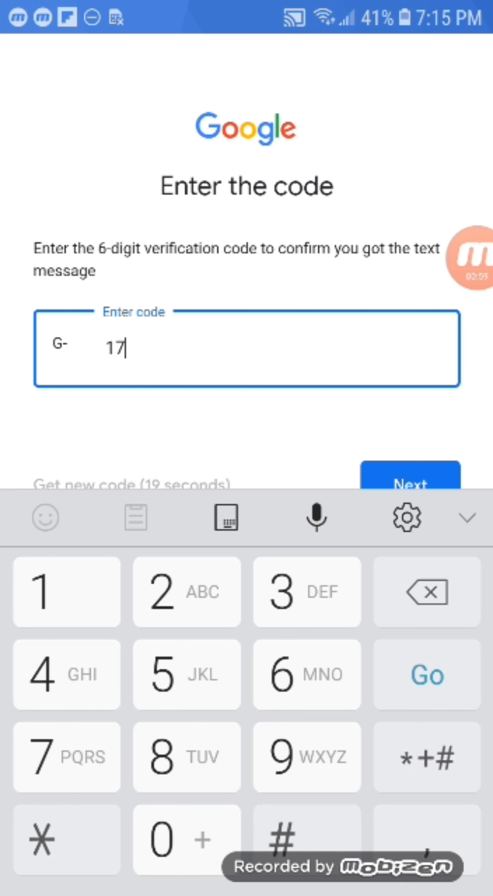
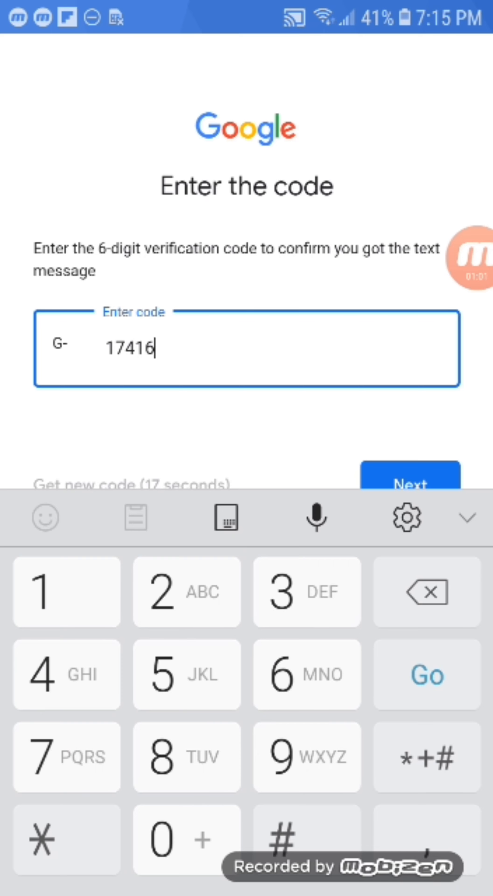
left_click(307, 675)
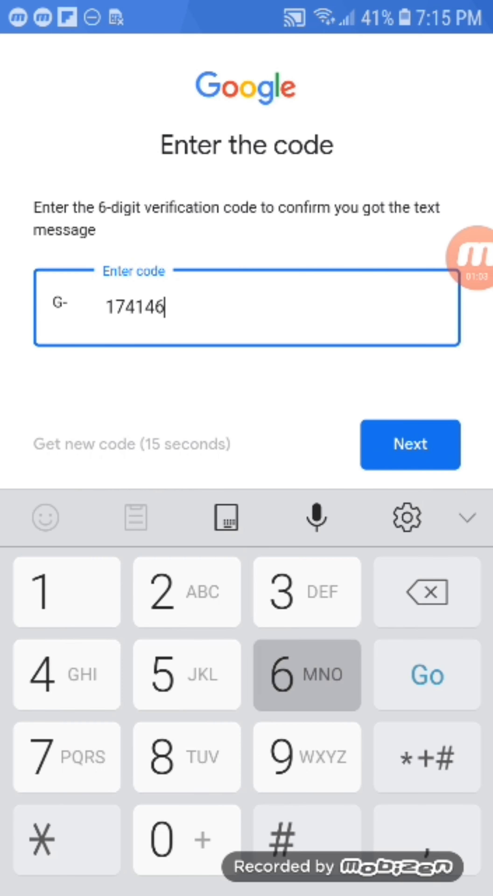
left_click(410, 445)
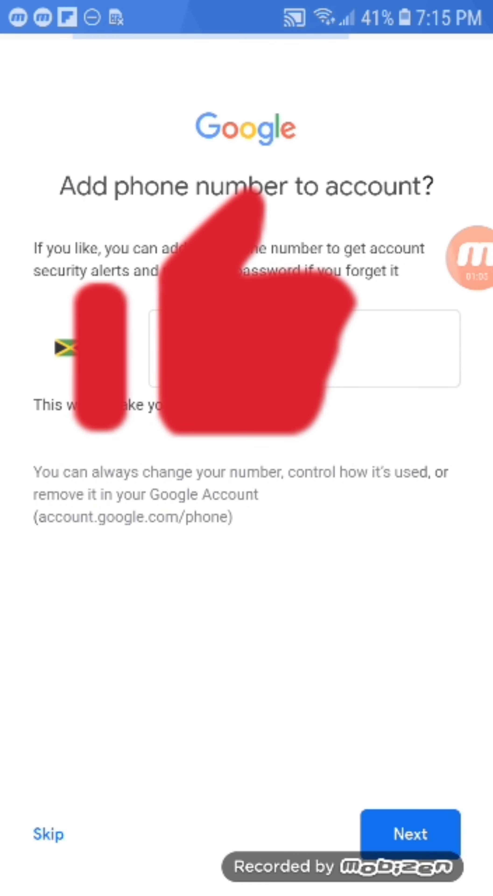
- Skip the phone number, confirm the account review, and agree to the Privacy and Terms
left_click(47, 835)
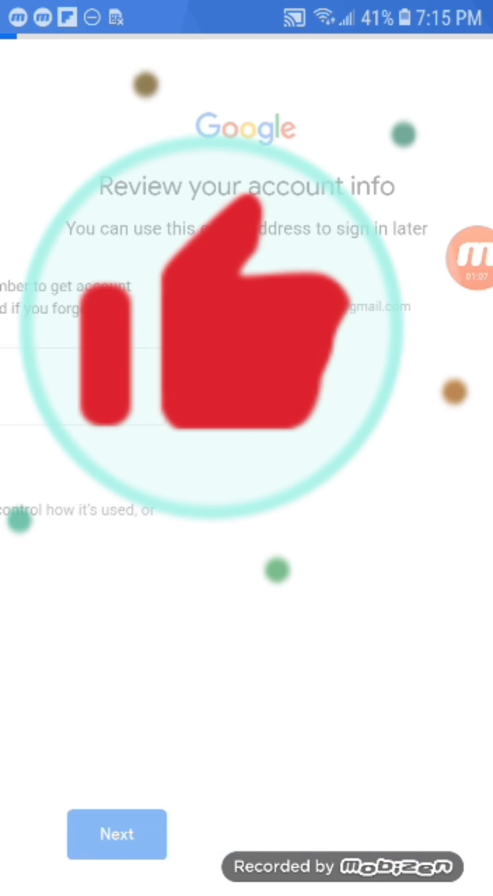
left_click(116, 835)
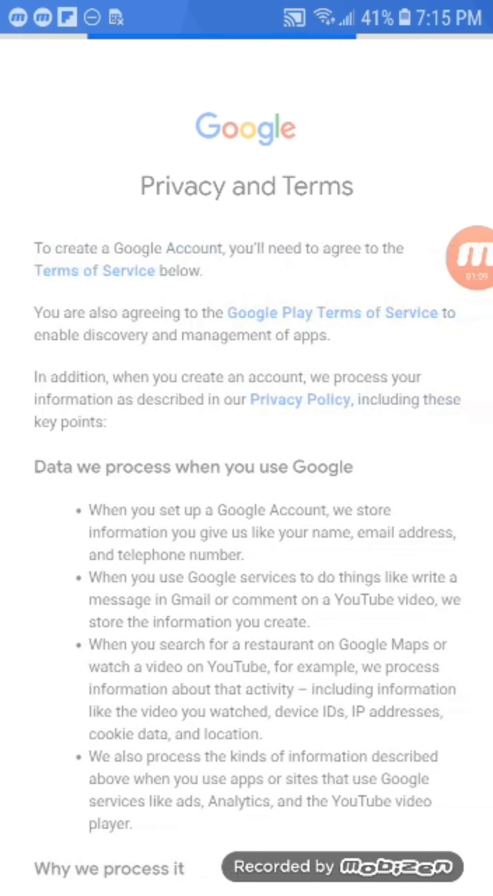
scroll("down", 3)
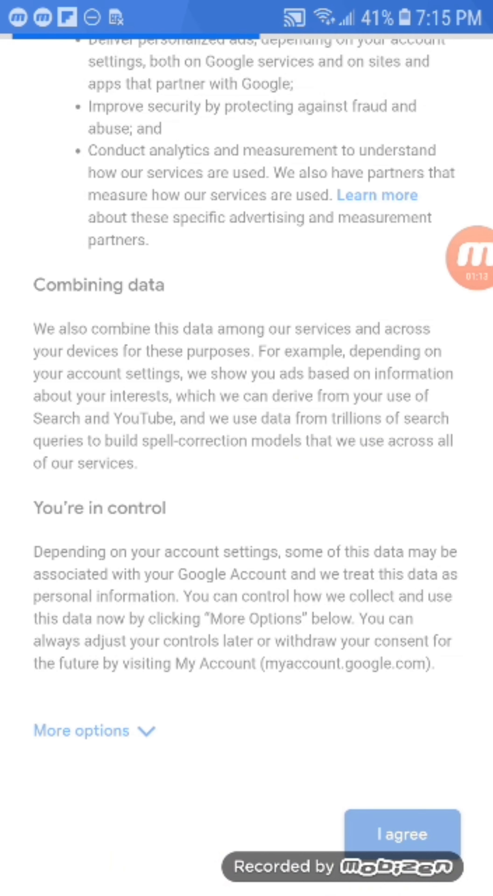
left_click(401, 834)
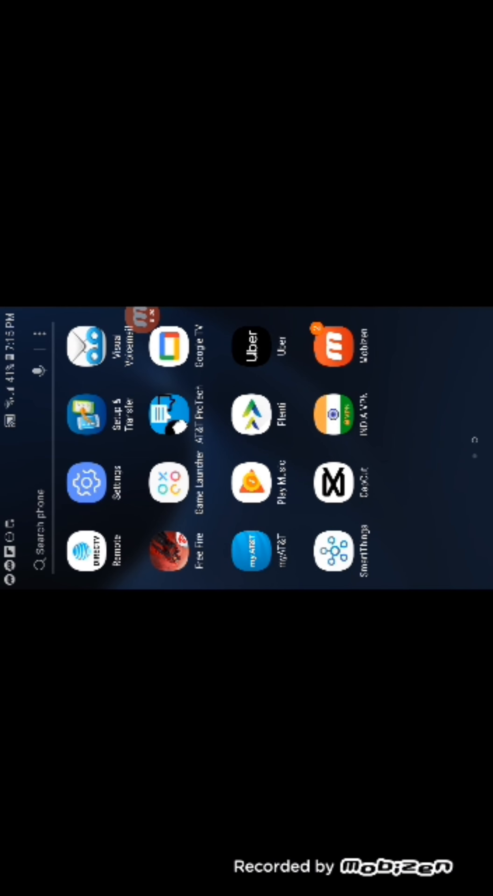
- Launch Free Fire and confirm logging out of the linked Google game account
left_click(168, 549)
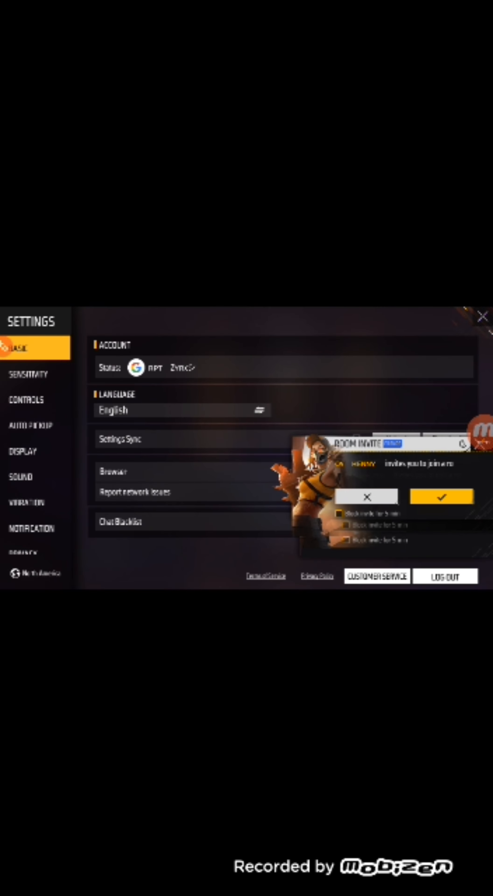
left_click(445, 576)
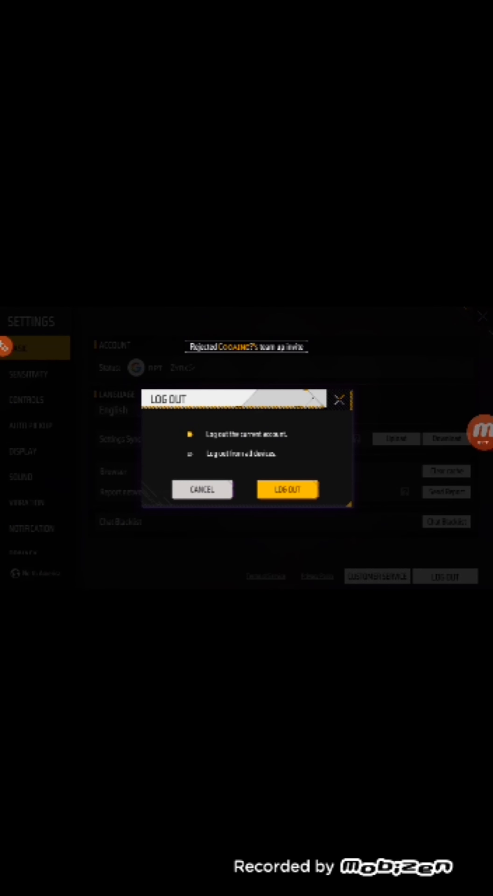
left_click(287, 489)
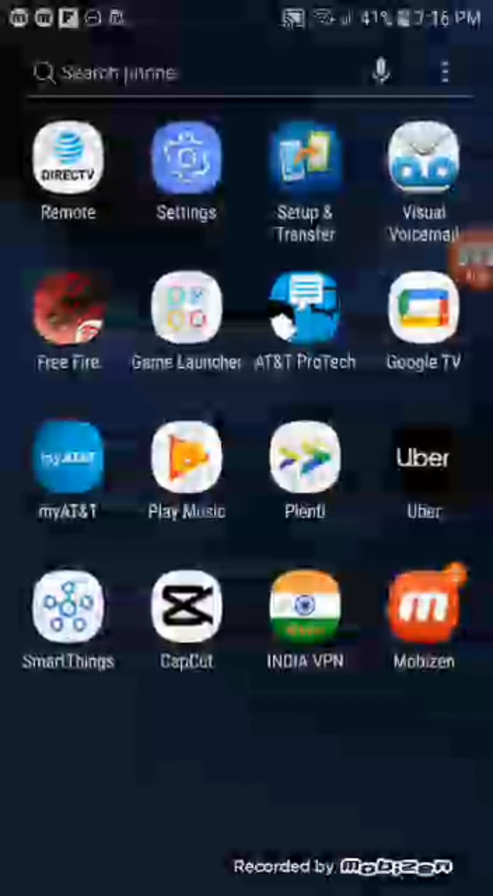
- In INDIA VPN, choose the Mumbai - 383 server and start the connection
left_click(305, 609)
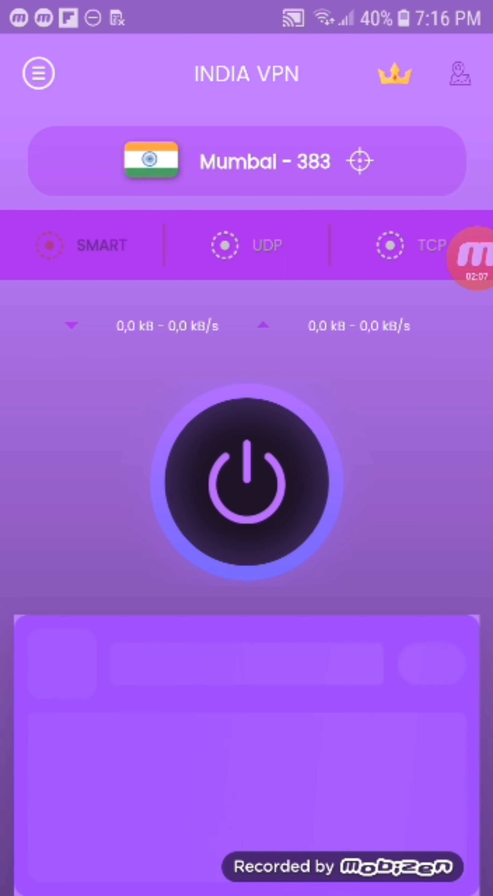
left_click(263, 161)
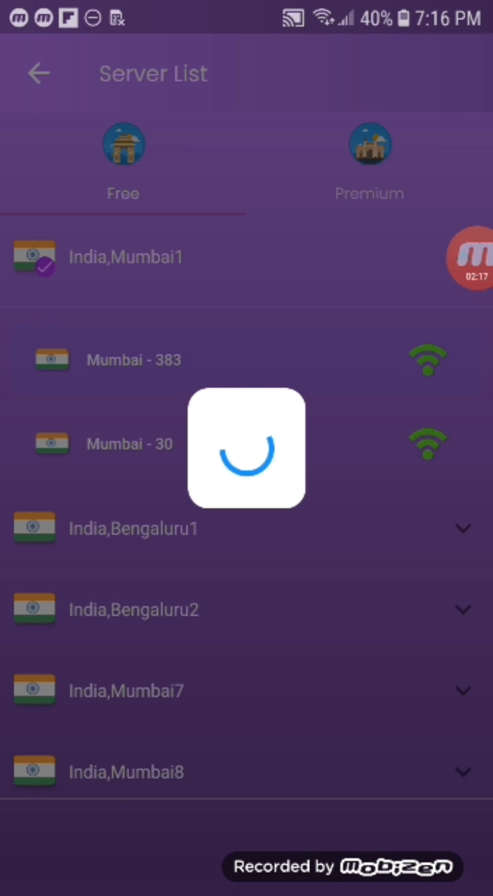
left_click(134, 360)
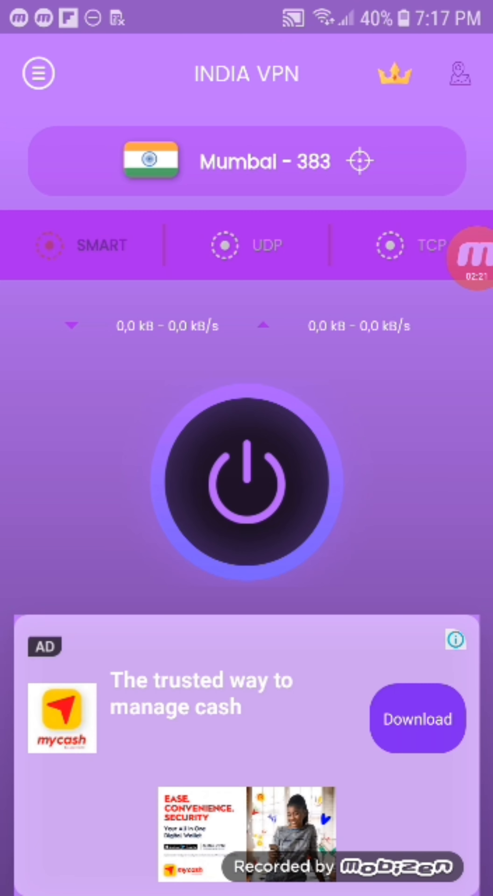
left_click(246, 483)
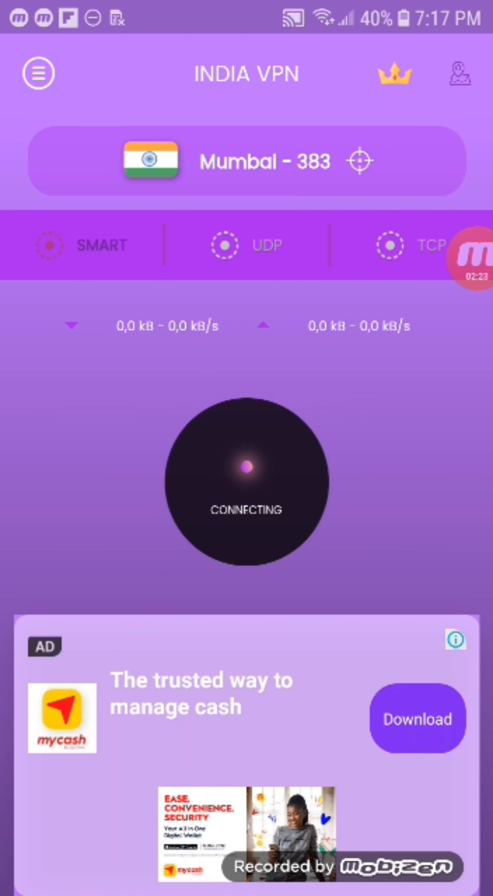